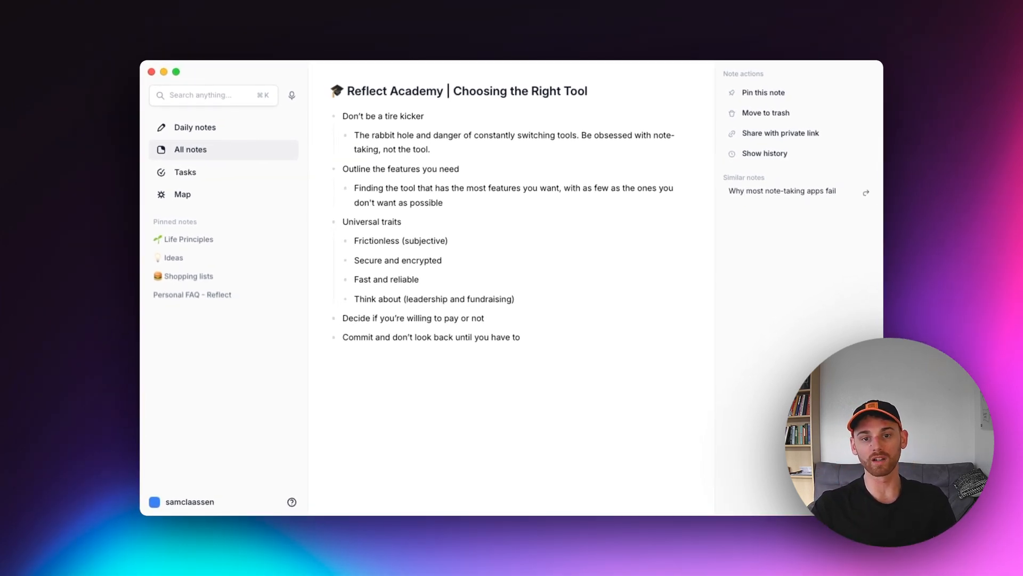
# - Edit the fourth sub-bullet to read 'Think about the company (leadership and fundraising)'
pyautogui.click(591, 91)
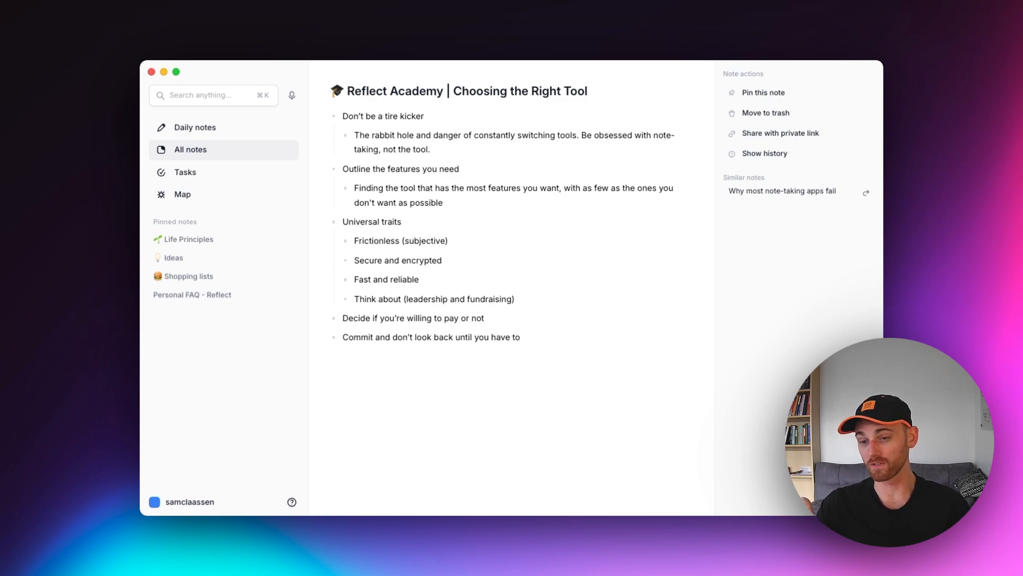
pyautogui.click(589, 91)
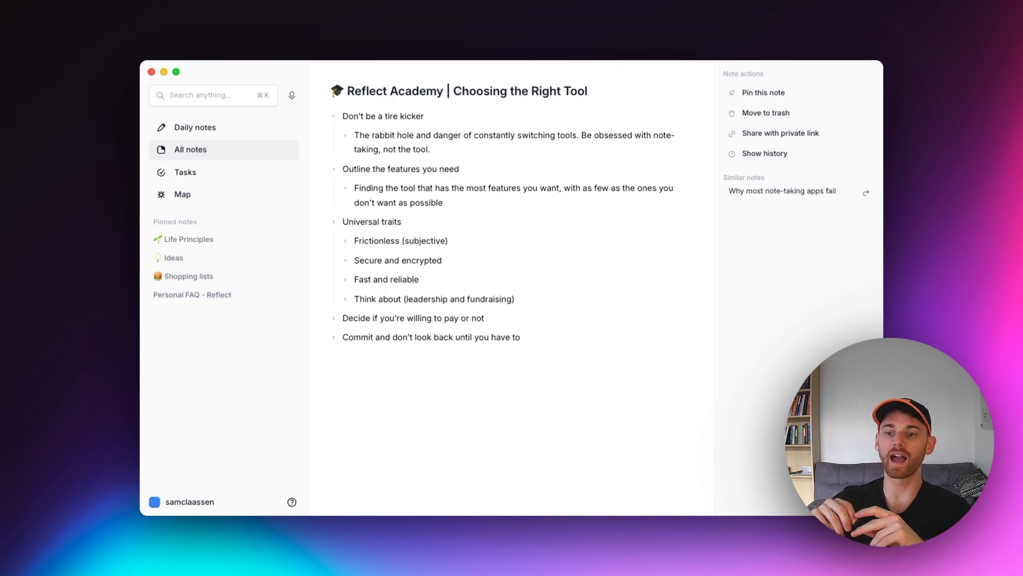
pyautogui.click(589, 91)
pyautogui.write(' the company')
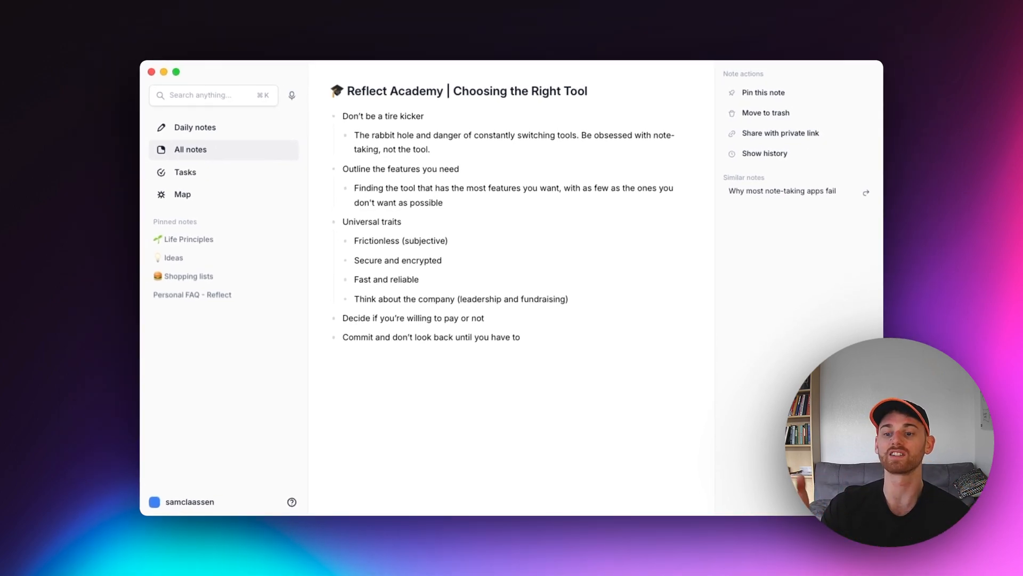
# - Place the caret on a new empty line below 'Commit and don't look back until you have to'
pyautogui.click(331, 360)
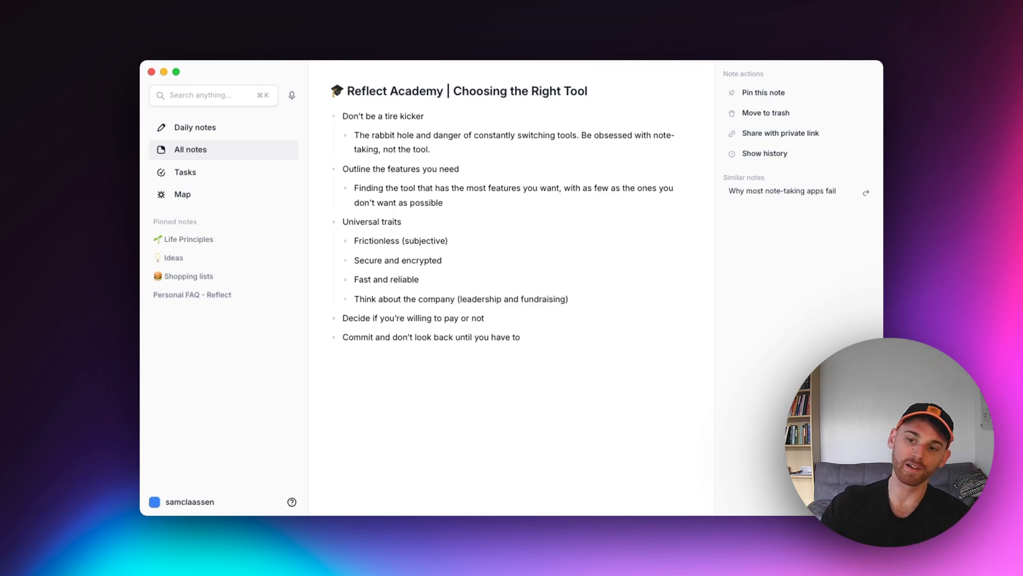
pyautogui.click(359, 361)
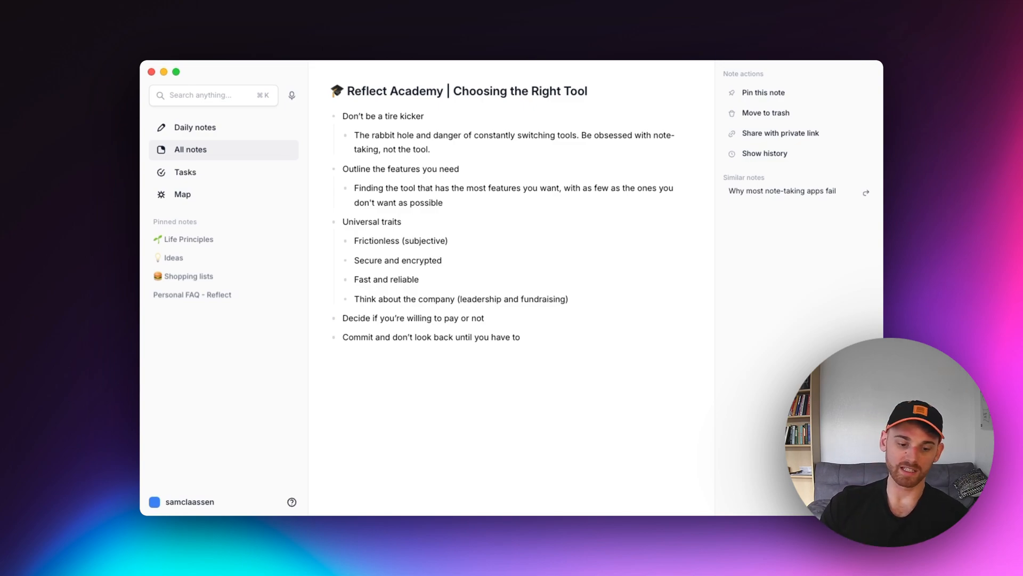
pyautogui.click(333, 360)
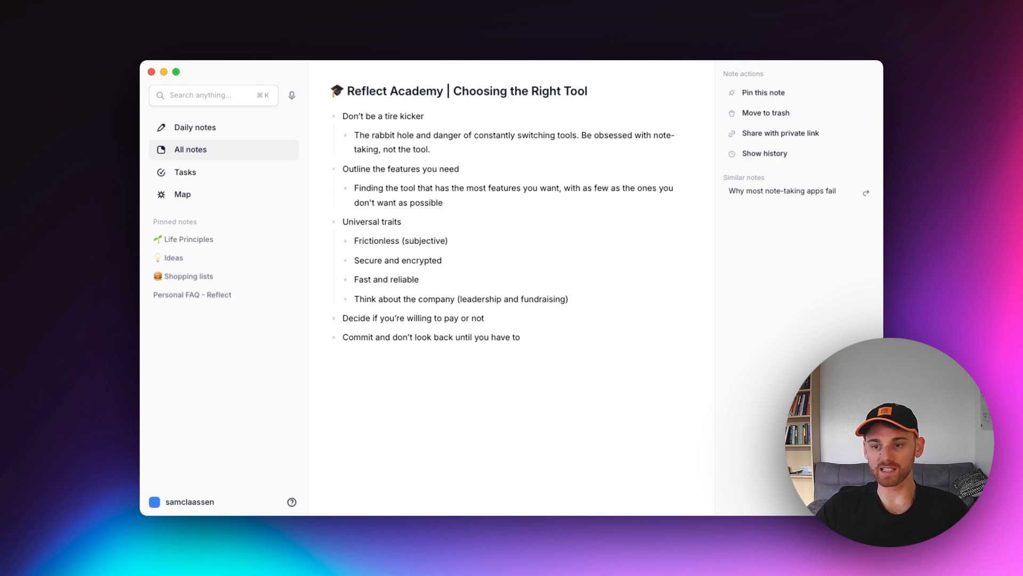
pyautogui.click(331, 360)
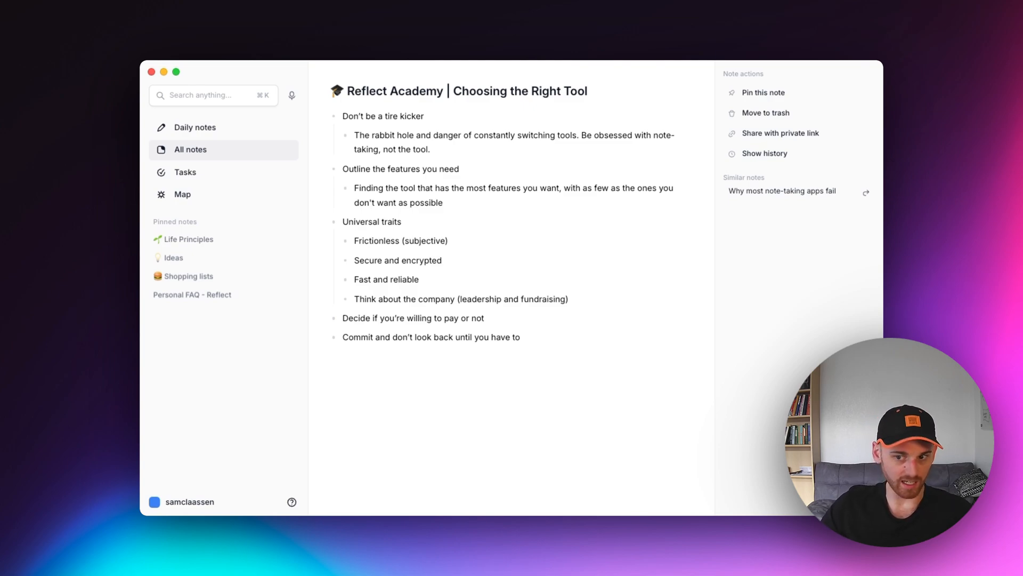
pyautogui.click(330, 360)
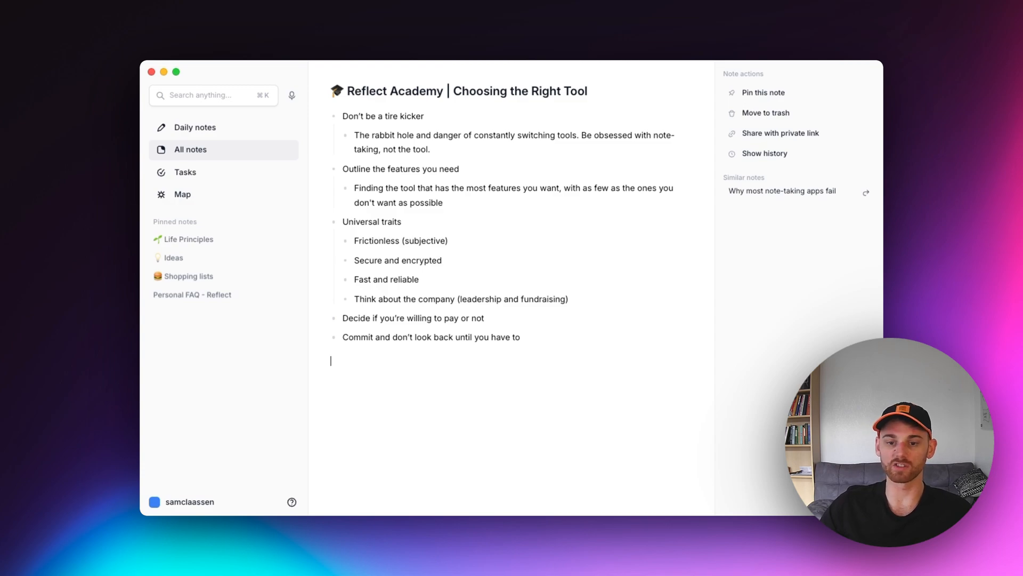